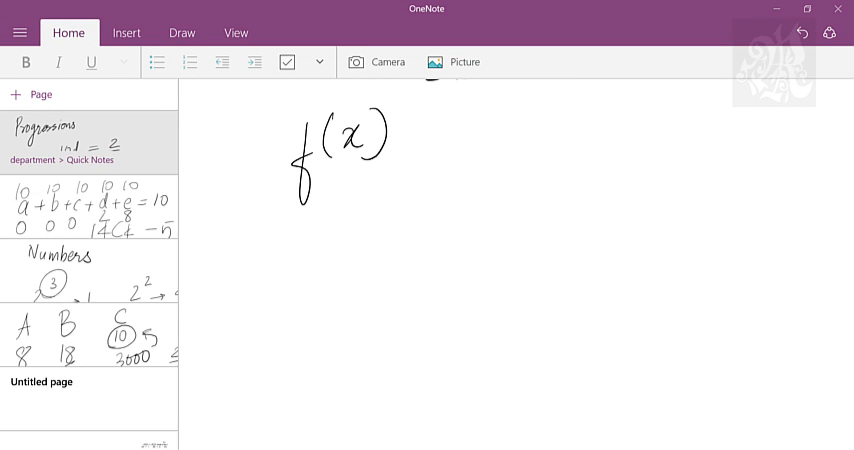
Handwrite f(x) = 1/x, arrow x ≠ 0, and the domain {−∞…∞} − {0}.
left_click_drag(410, 138, 432, 138)
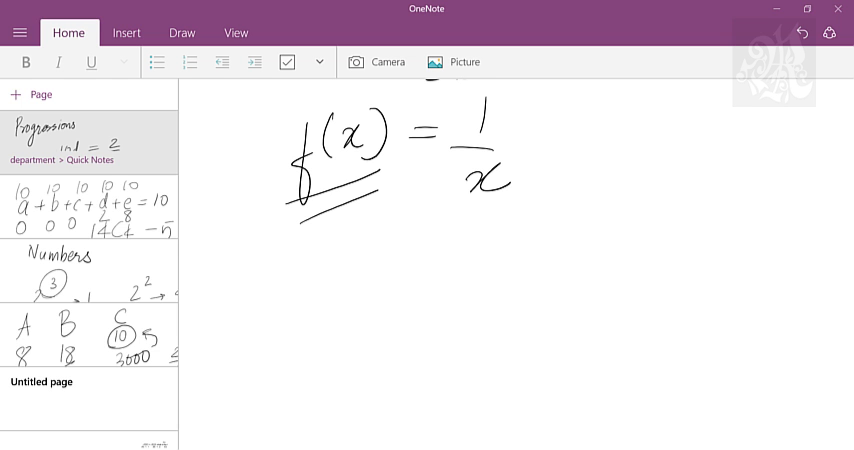
left_click_drag(570, 124, 516, 176)
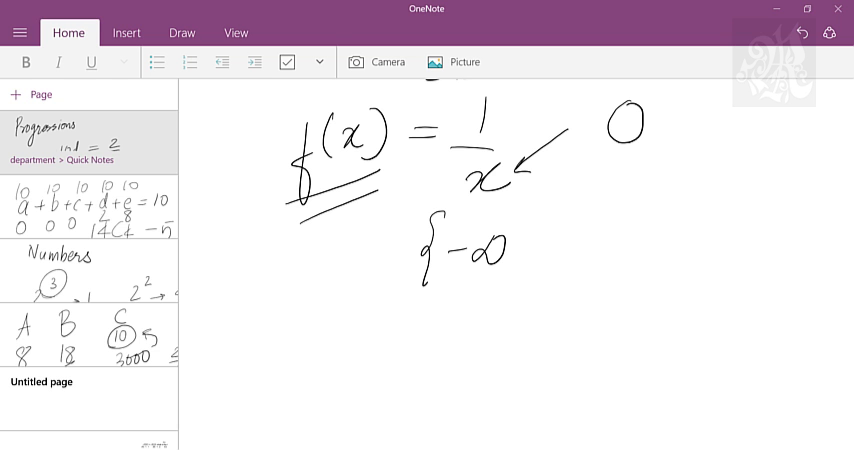
left_click_drag(510, 256, 610, 250)
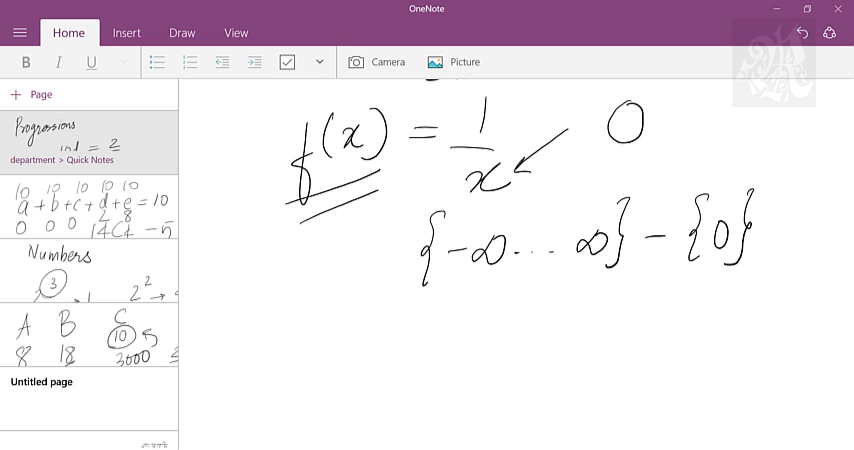
Write f(x) = (x−2)(3−x) = −(x−2)(x−3) and sketch axes with a U-shaped parabola.
left_click_drag(298, 200, 360, 184)
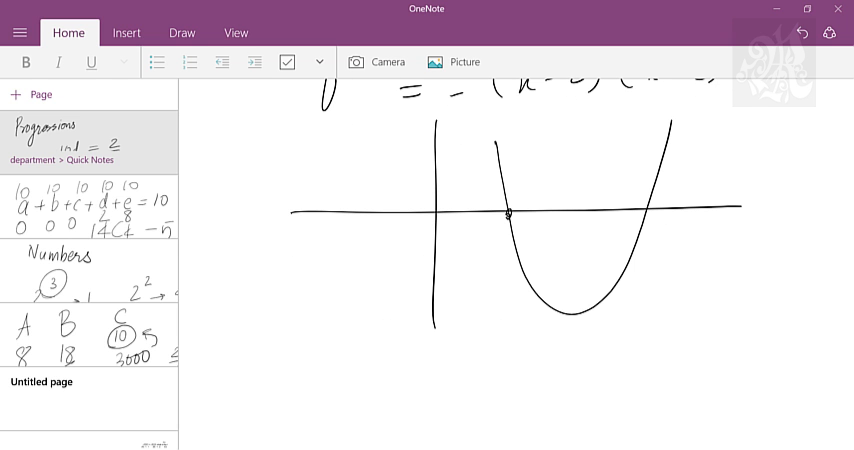
Label the roots 2 and 3, mark the vertex 2.5, −0.25, and circle the leading minus.
type("2 3")
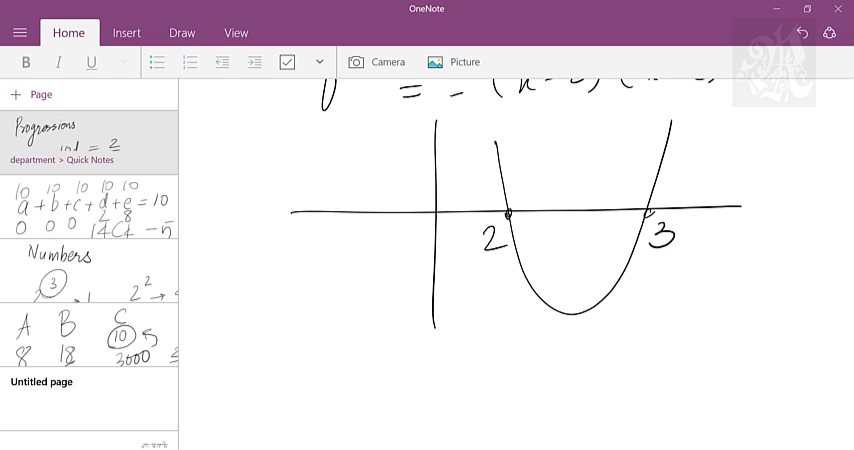
left_click_drag(574, 210, 572, 318)
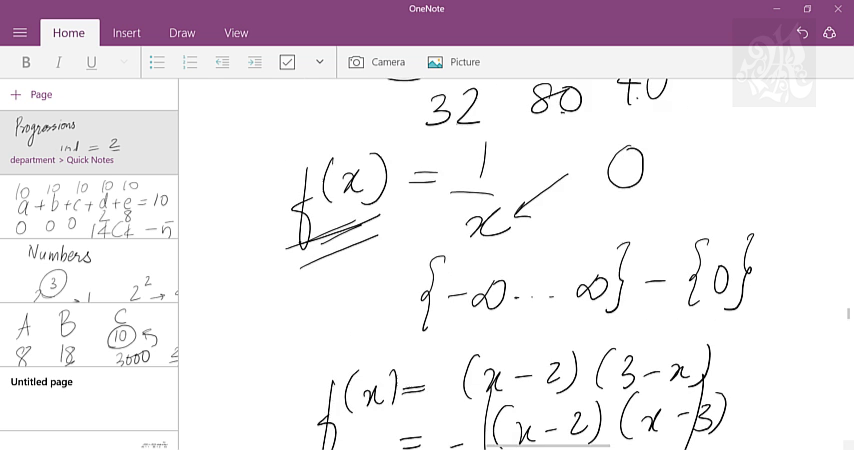
Scroll below the graph to where the range −0.25, ∞ and [−∞, 0.25] is written.
scroll("down", 3)
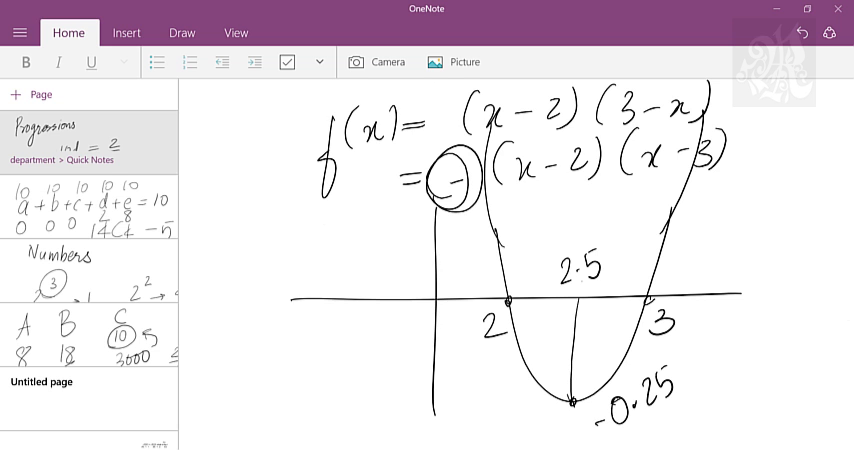
scroll("down", 3)
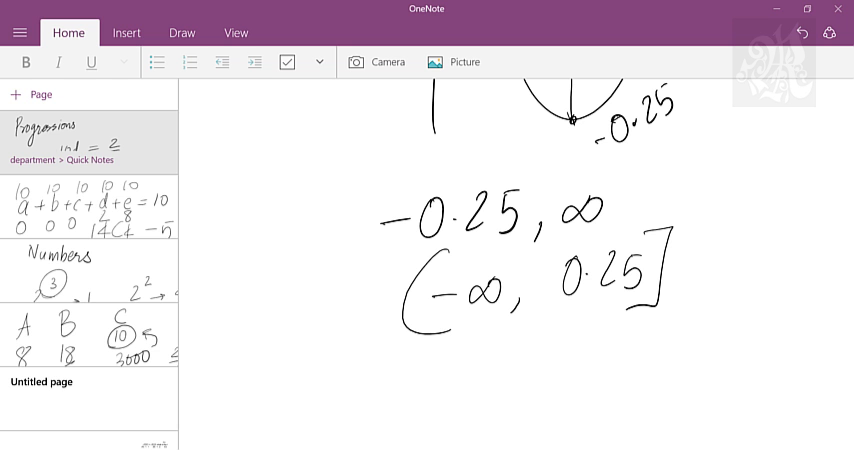
scroll("up", 3)
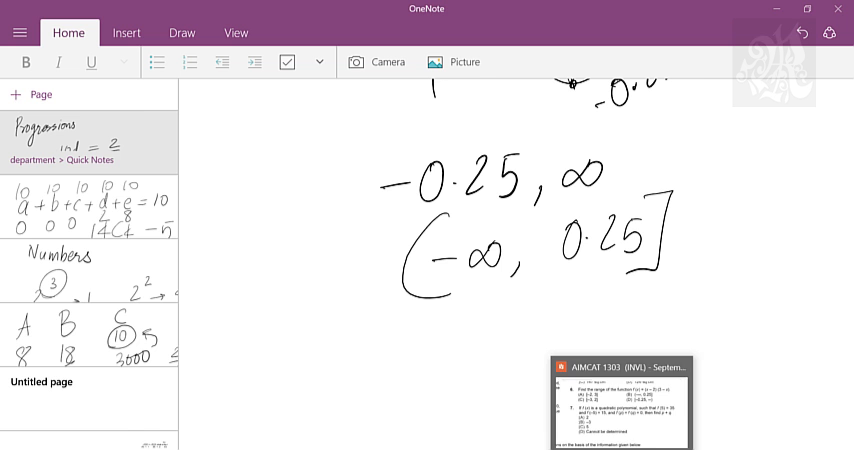
Return to the page and handwrite the general quadratic ax² + bx + c.
left_click(620, 404)
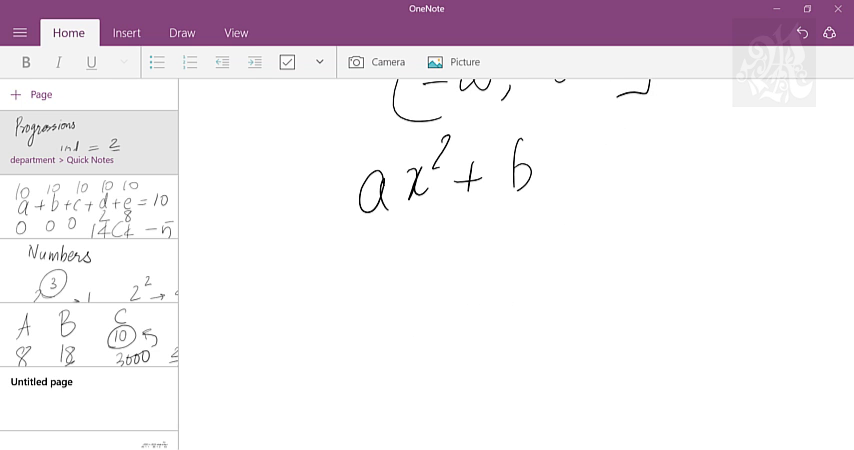
left_click_drag(540, 164, 630, 170)
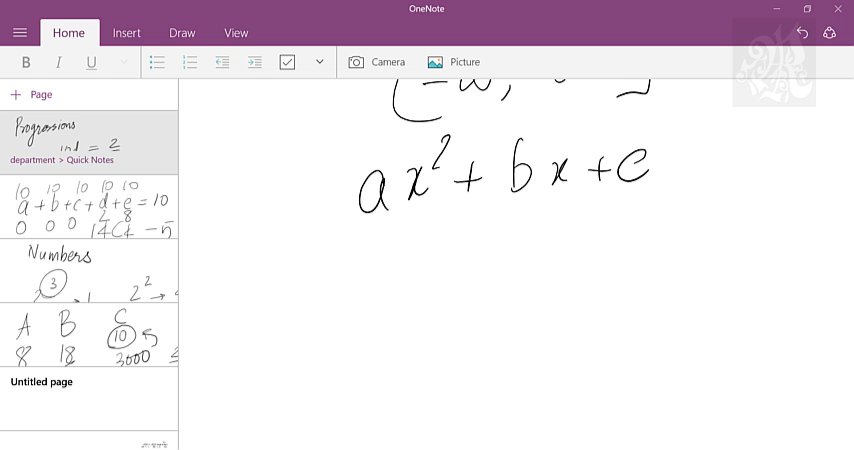
scroll("up", 3)
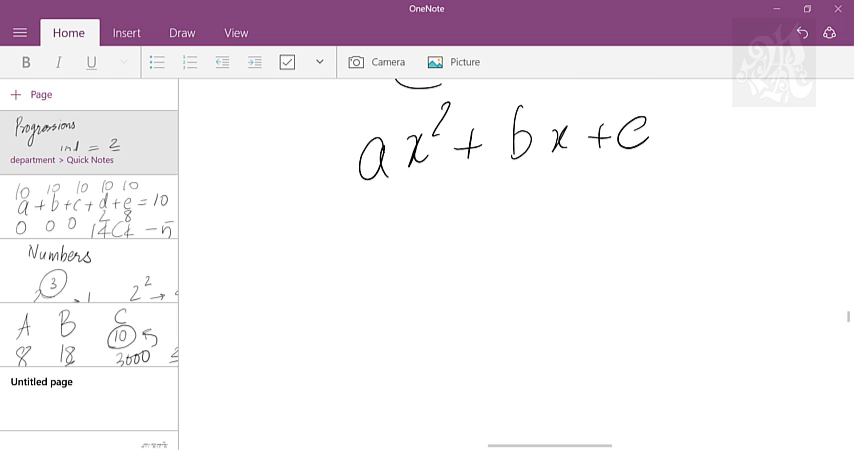